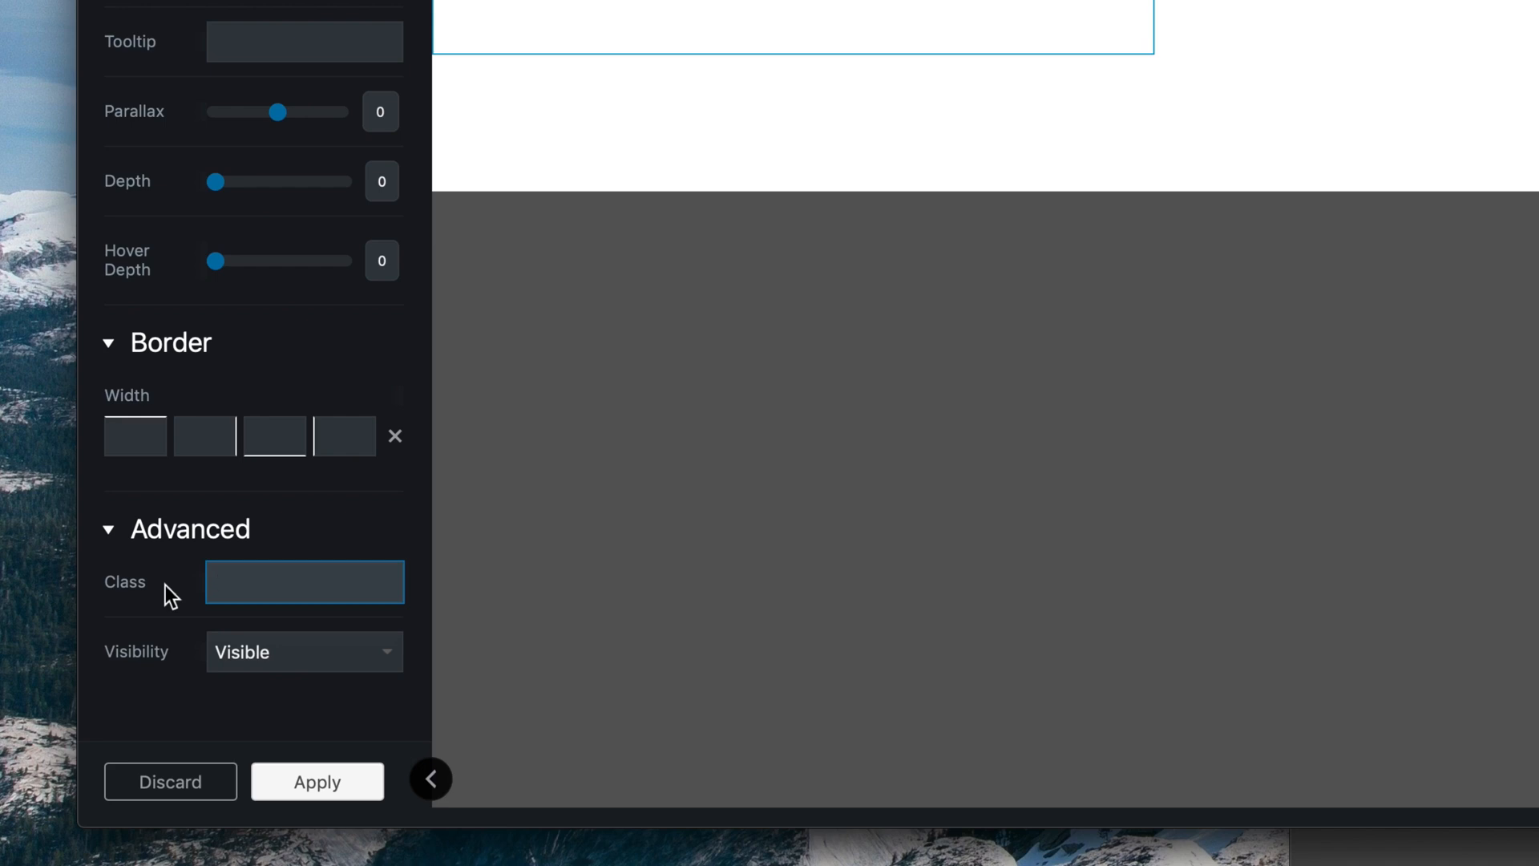
- Leave the Column options panel for the page's element outline
click(430, 779)
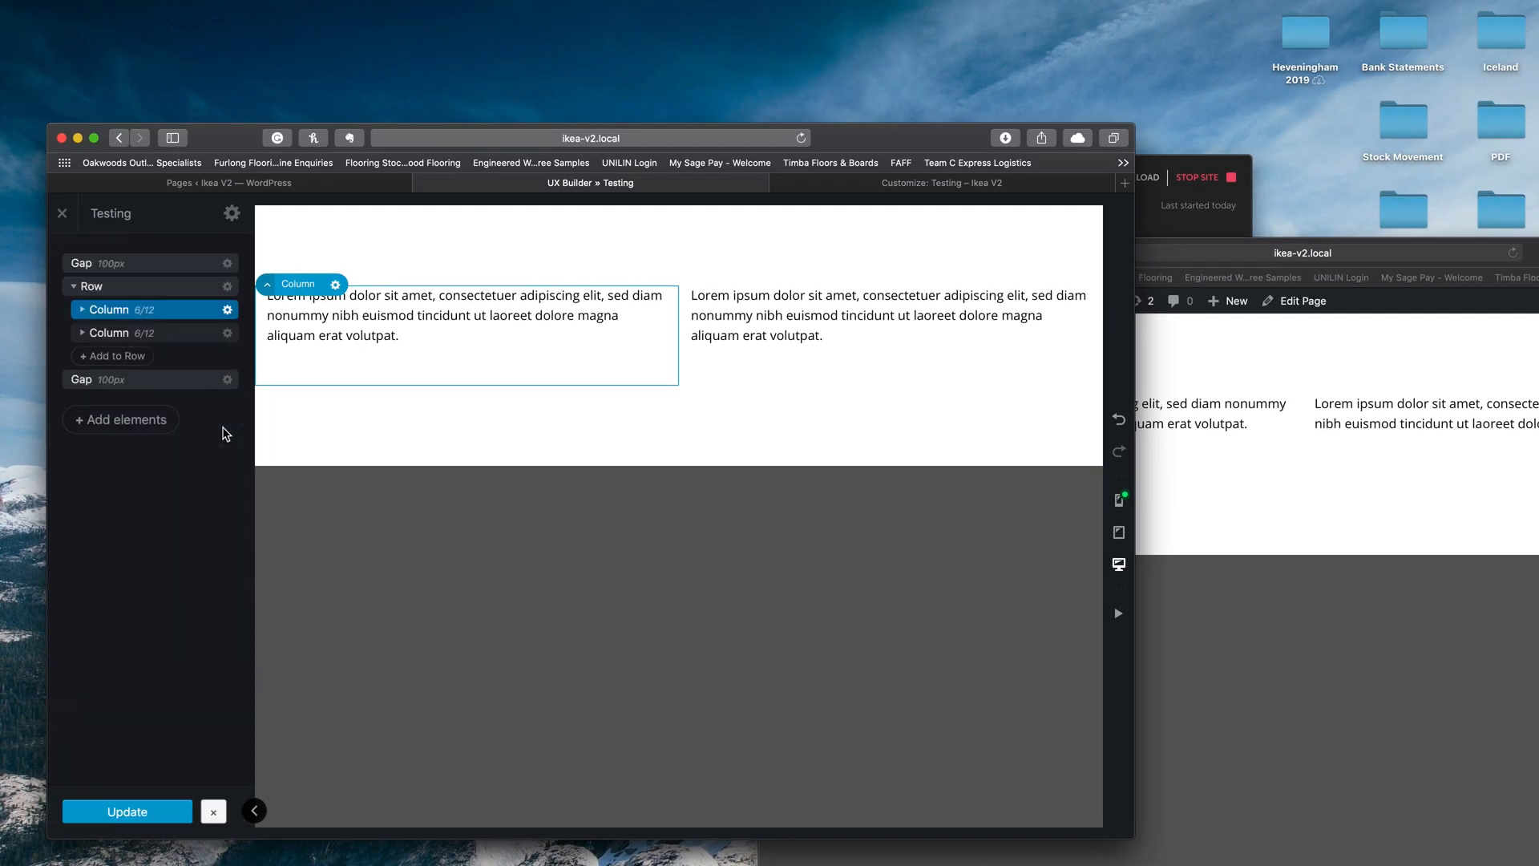
mouse_move(138, 324)
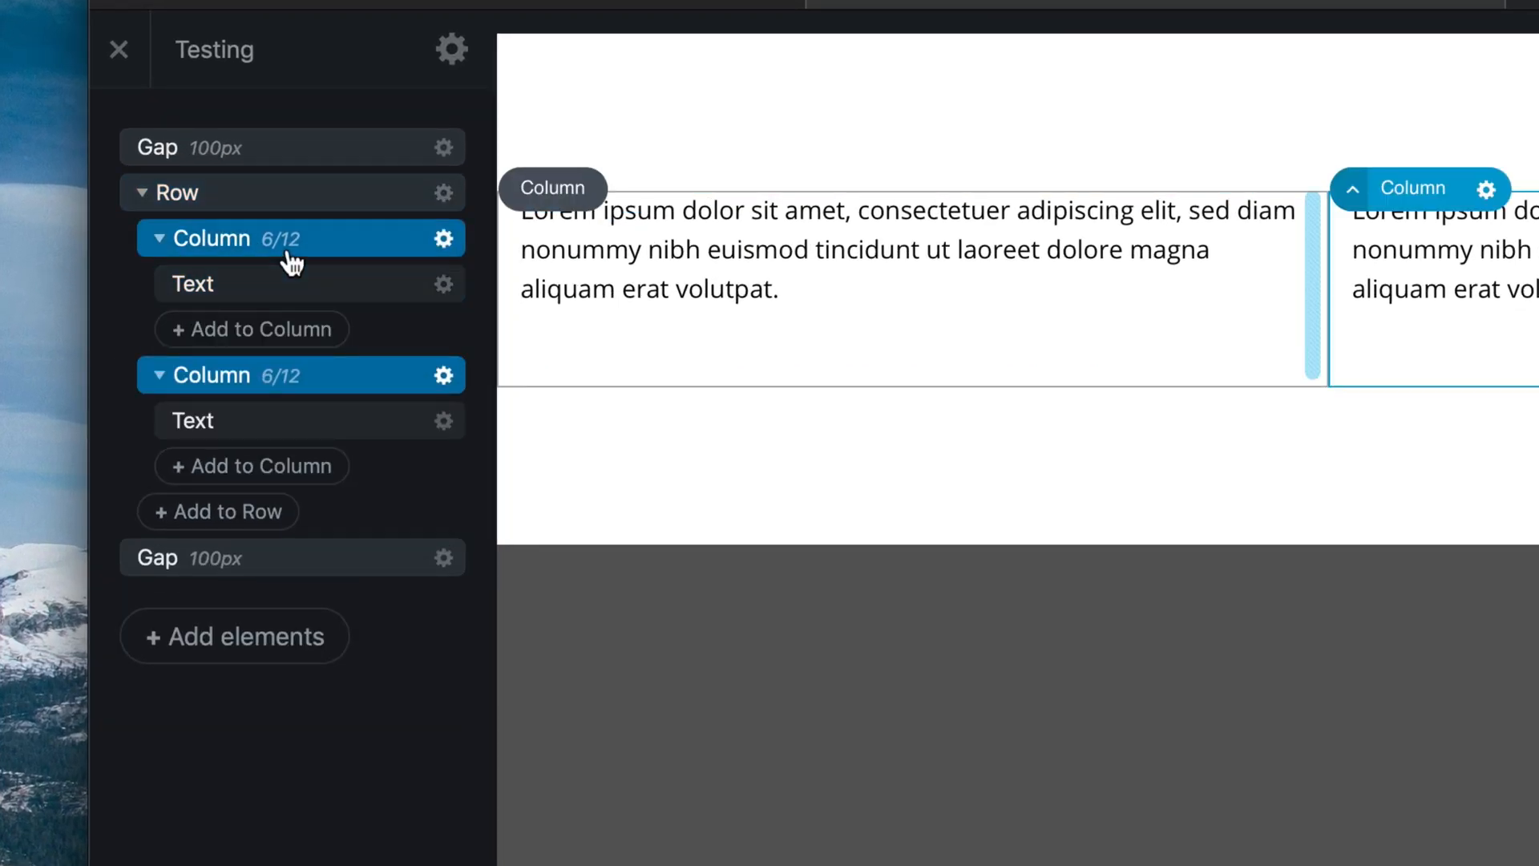
- Bring up the options panel of the row's first (left) column
click(441, 239)
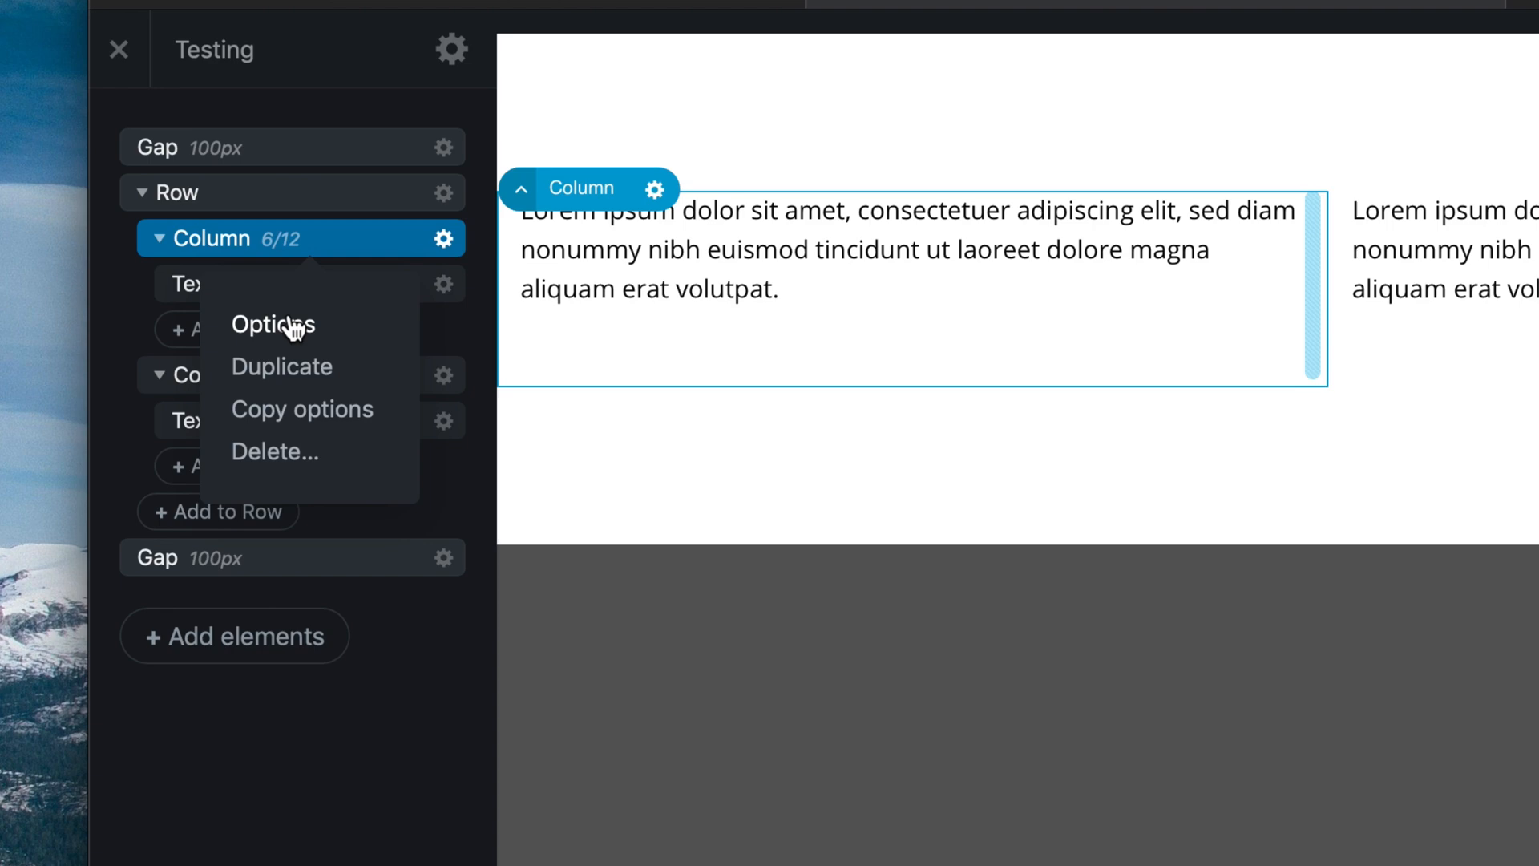
click(273, 325)
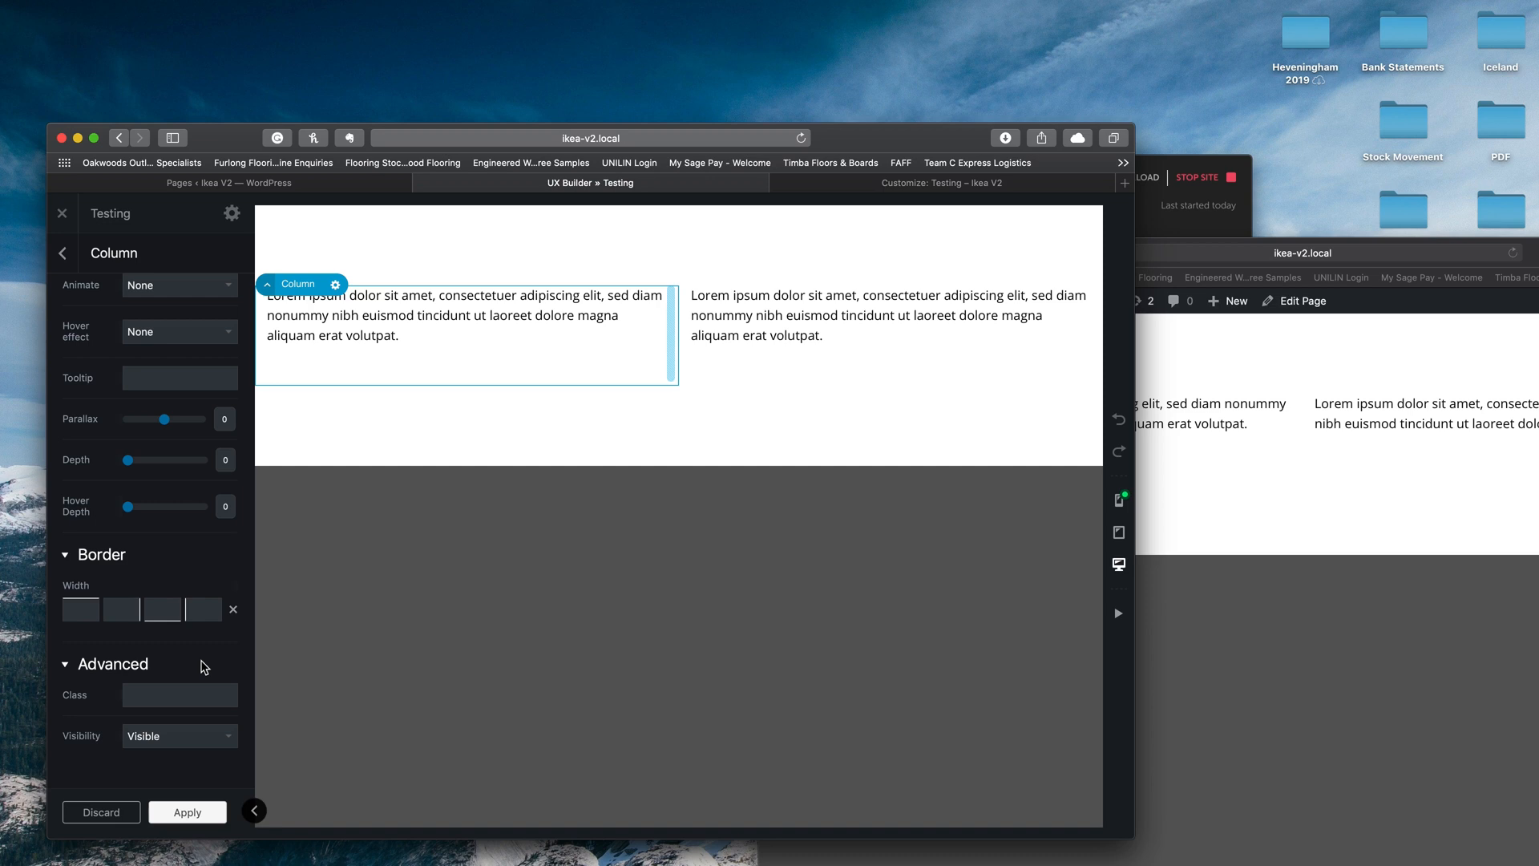
mouse_move(284, 684)
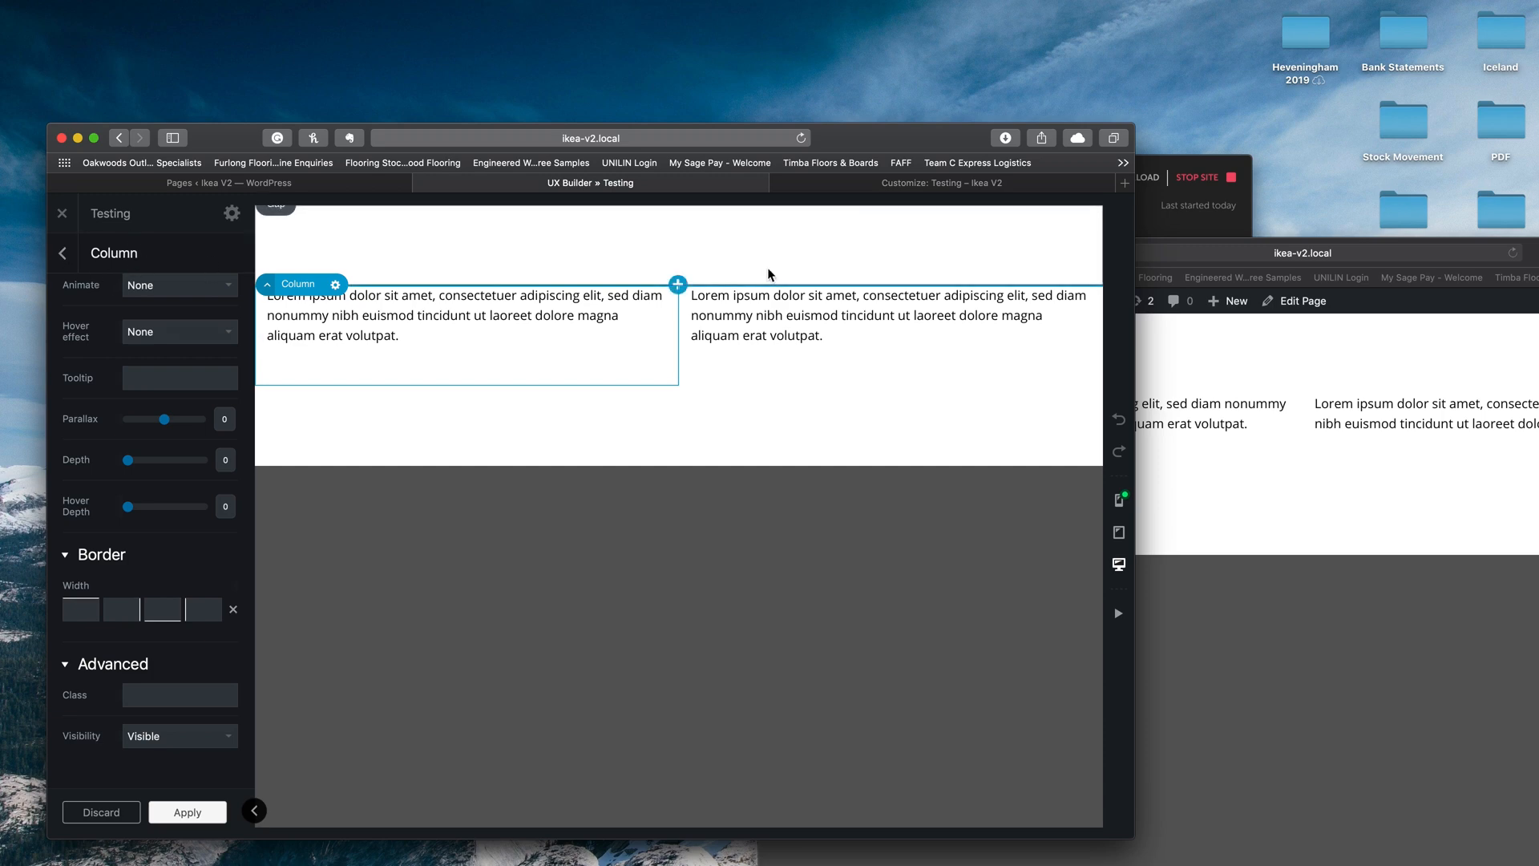
- Enter the custom class text-red-col in the left column's Class field
click(179, 694)
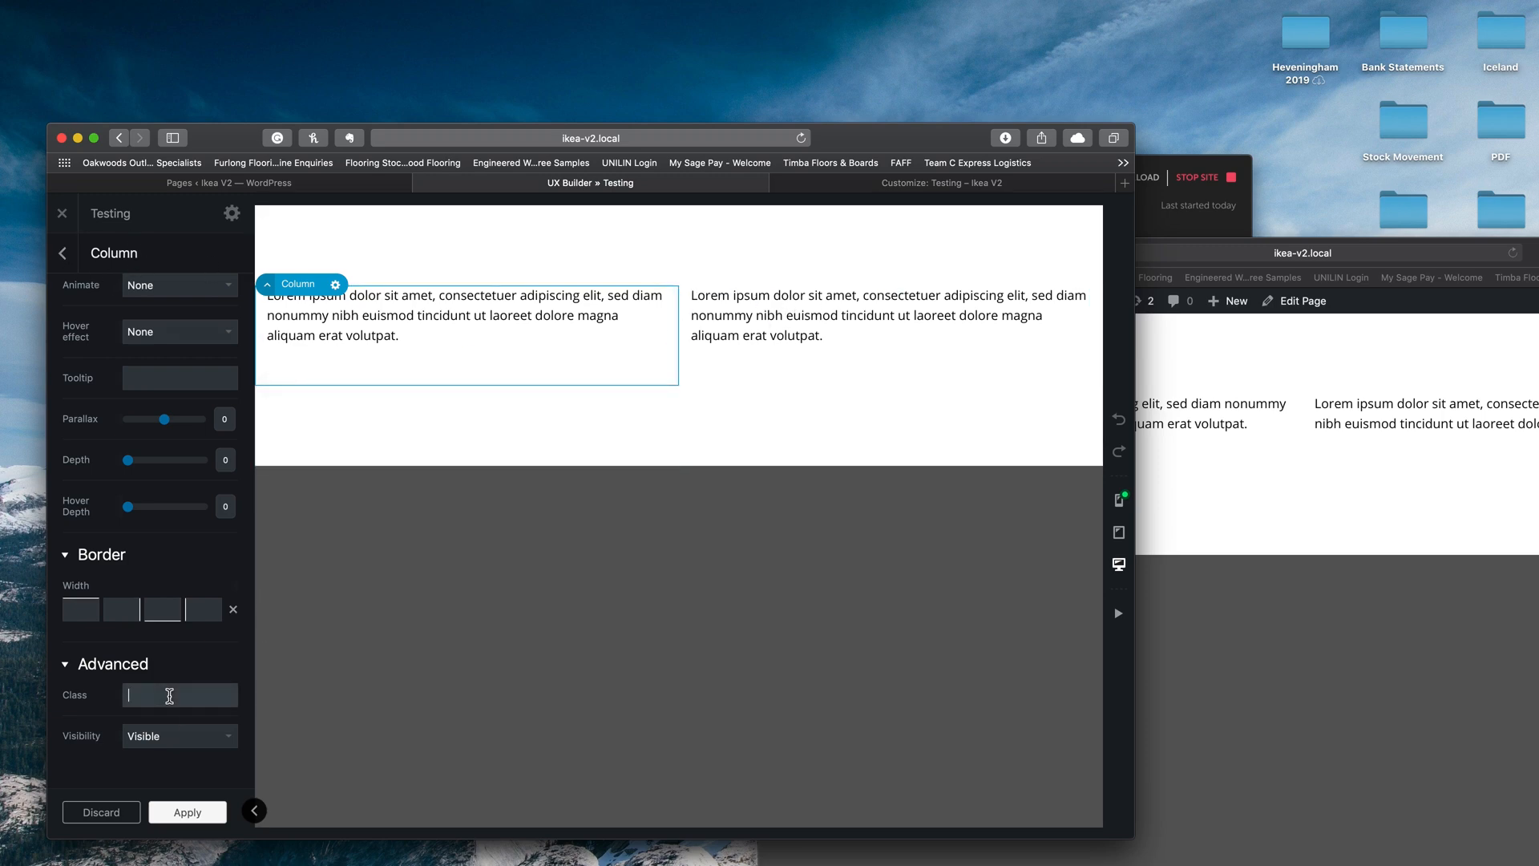
text(text-red-col)
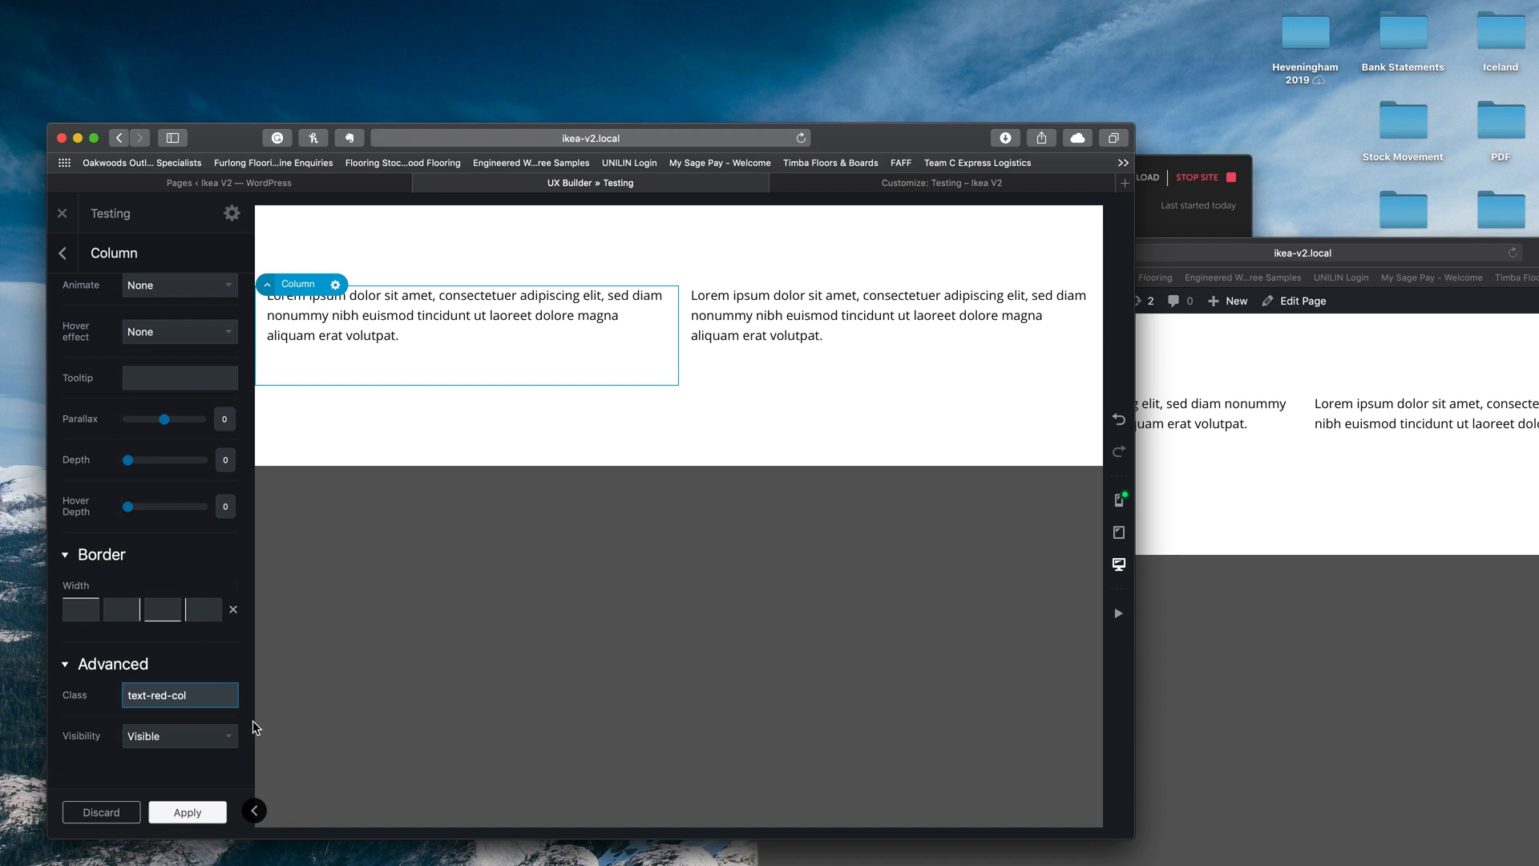
mouse_move(200, 724)
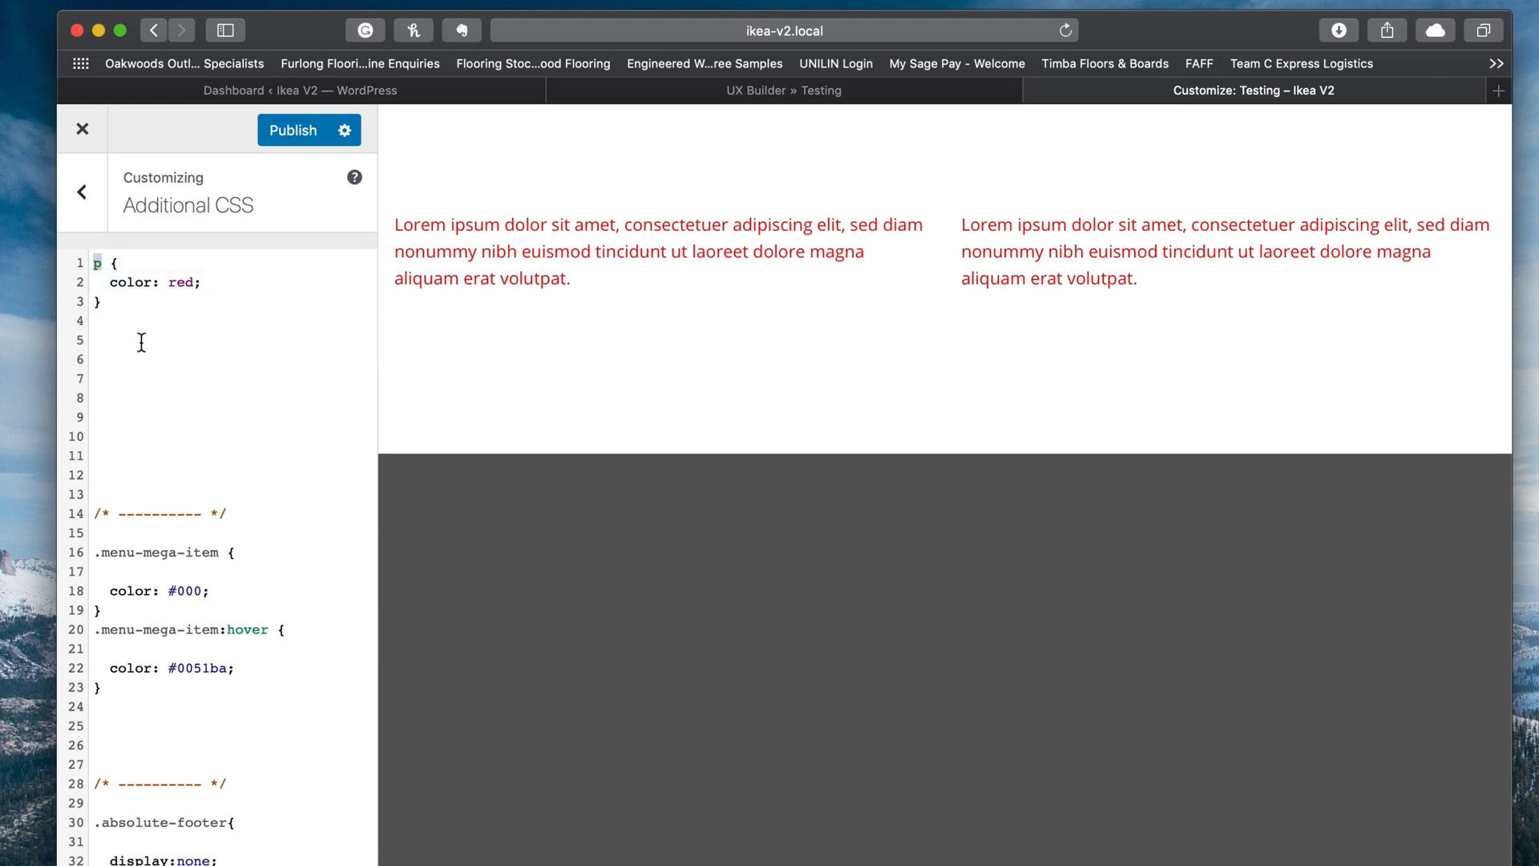
mouse_move(442, 202)
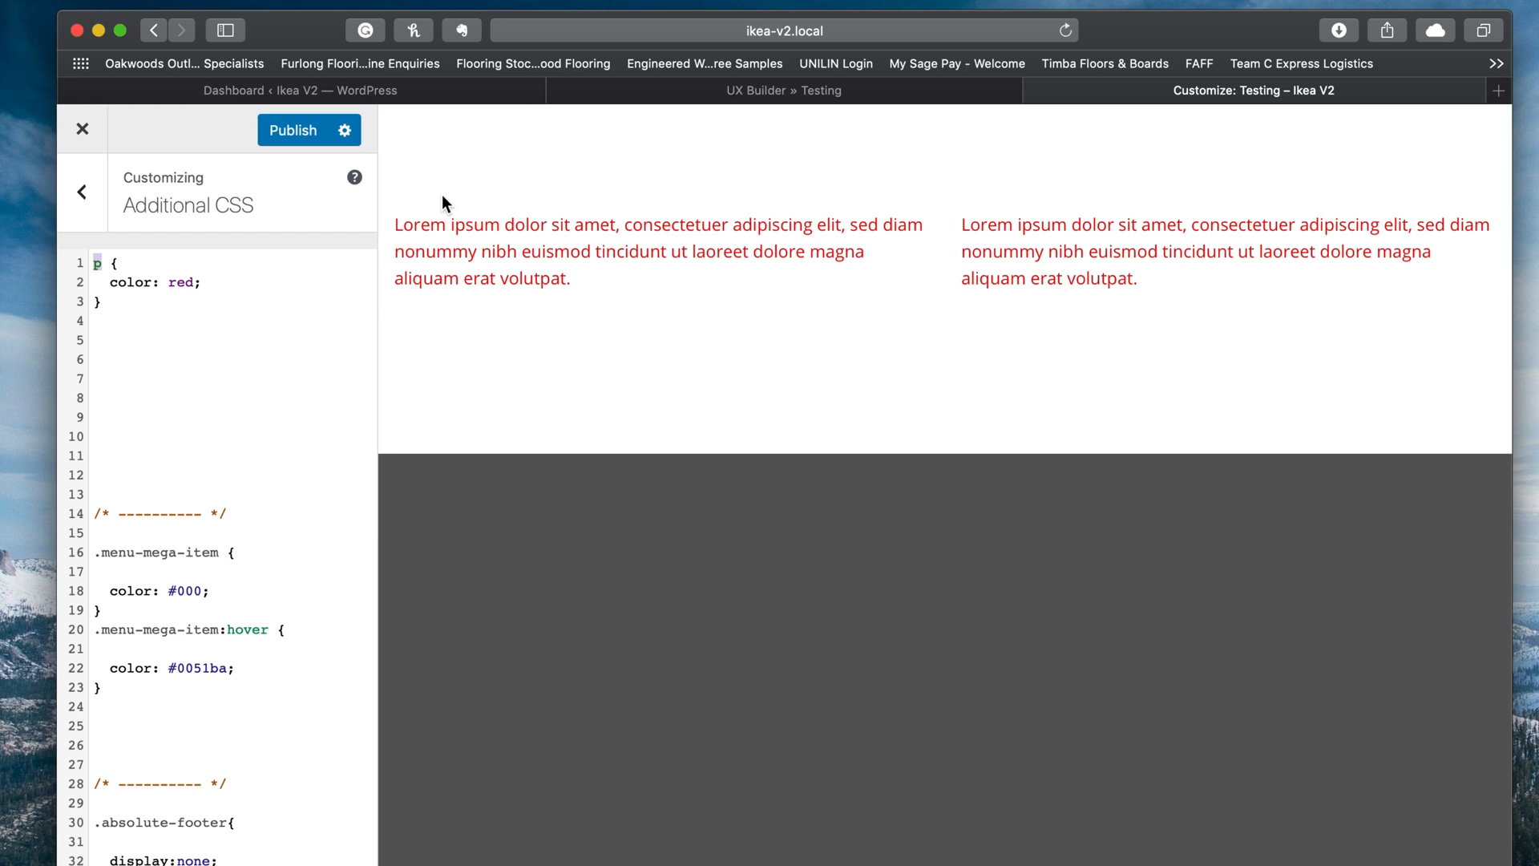
mouse_move(477, 197)
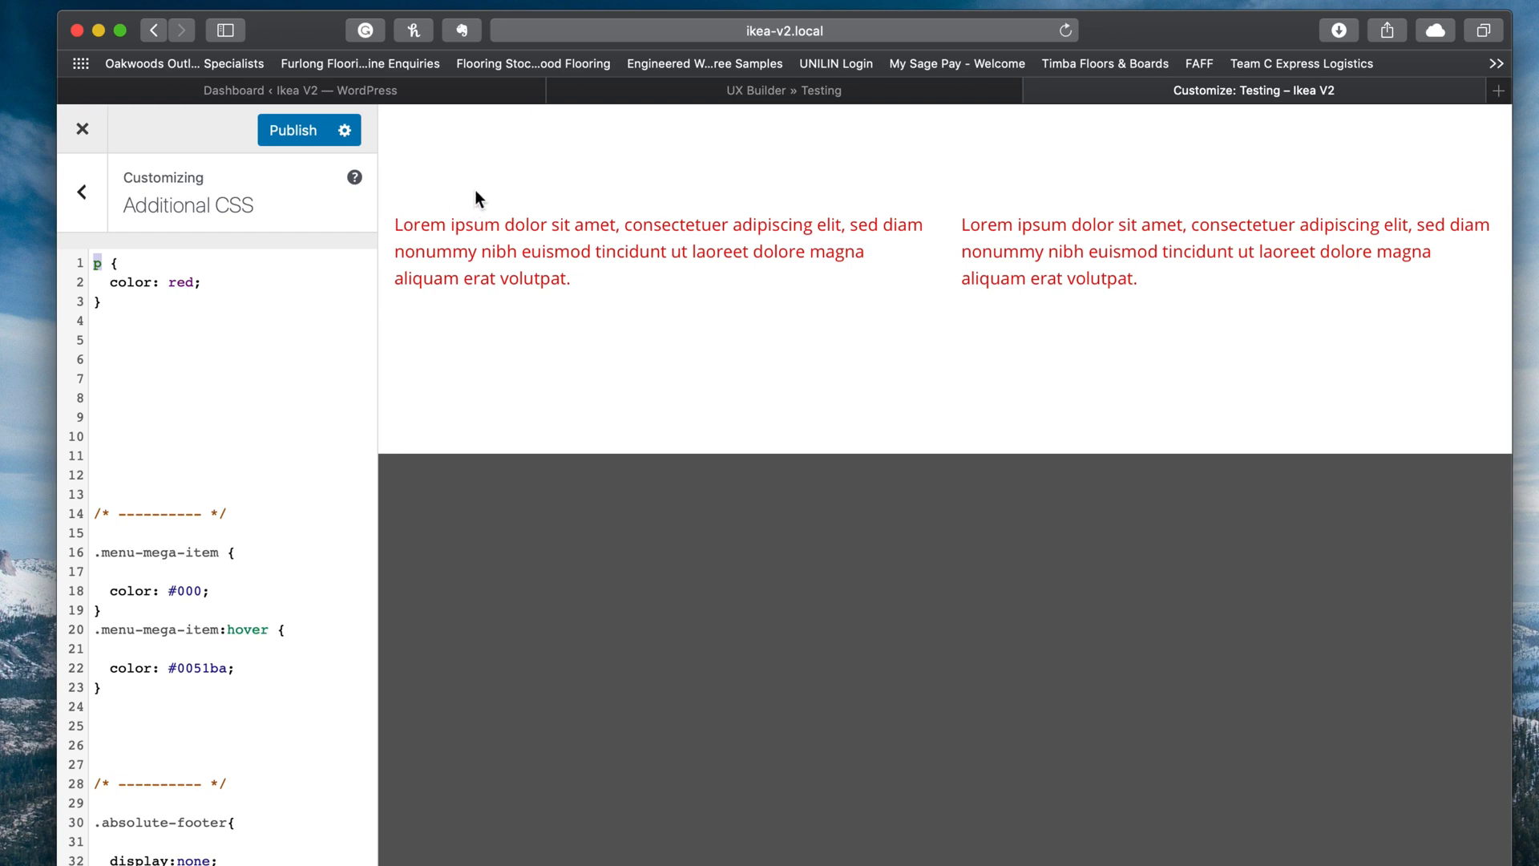
- Put the insertion point at the start of the p selector on line 1 of Additional CSS
click(128, 262)
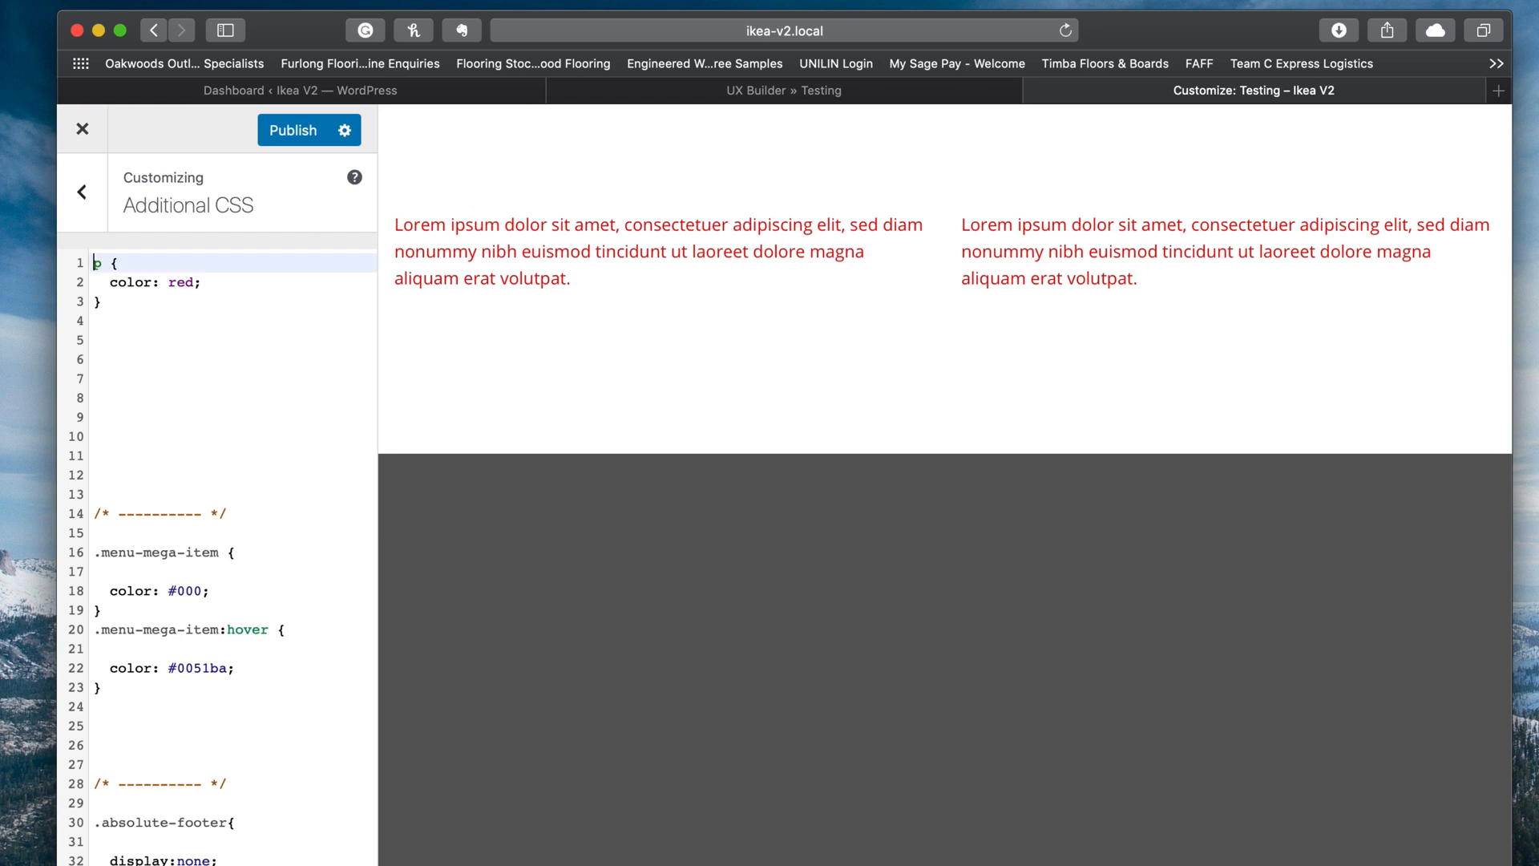
- Prefix the p rule with .text-red-col so only the left column's paragraphs turn red
click(770, 90)
text(.text-red-col )
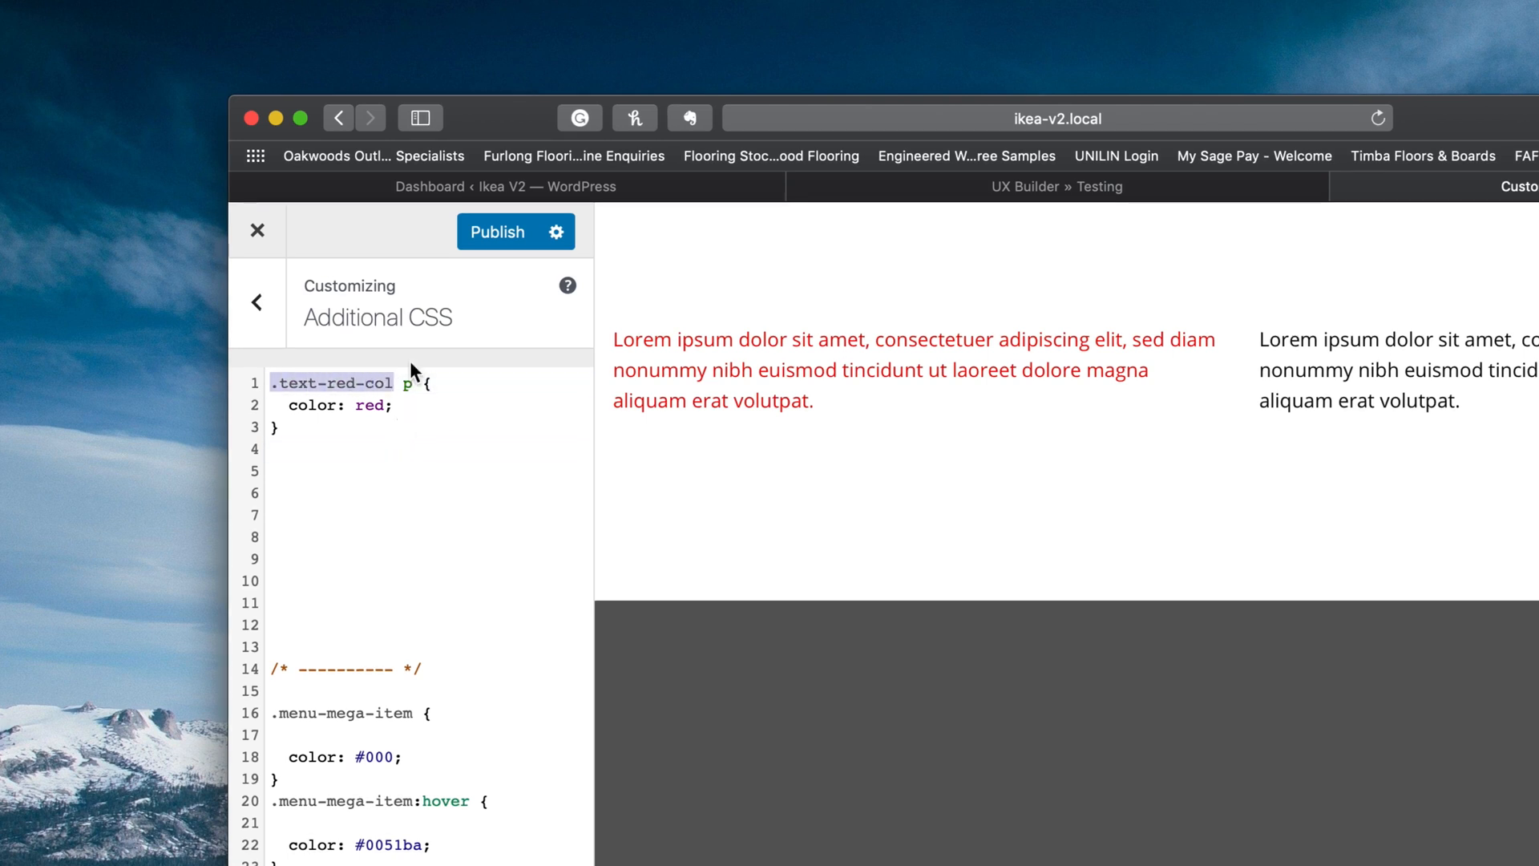
click(402, 405)
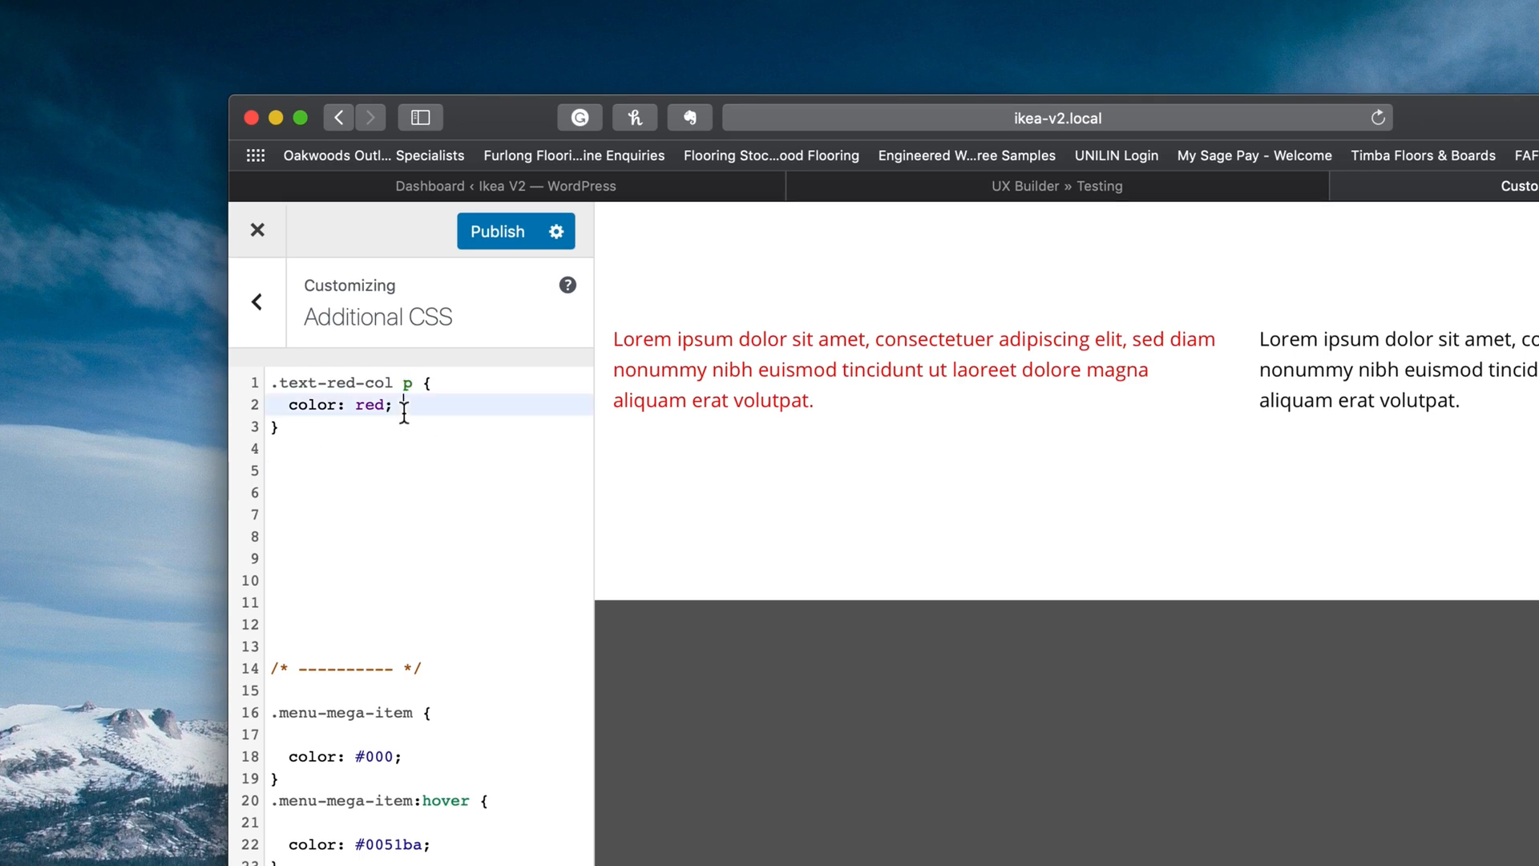
mouse_move(989, 443)
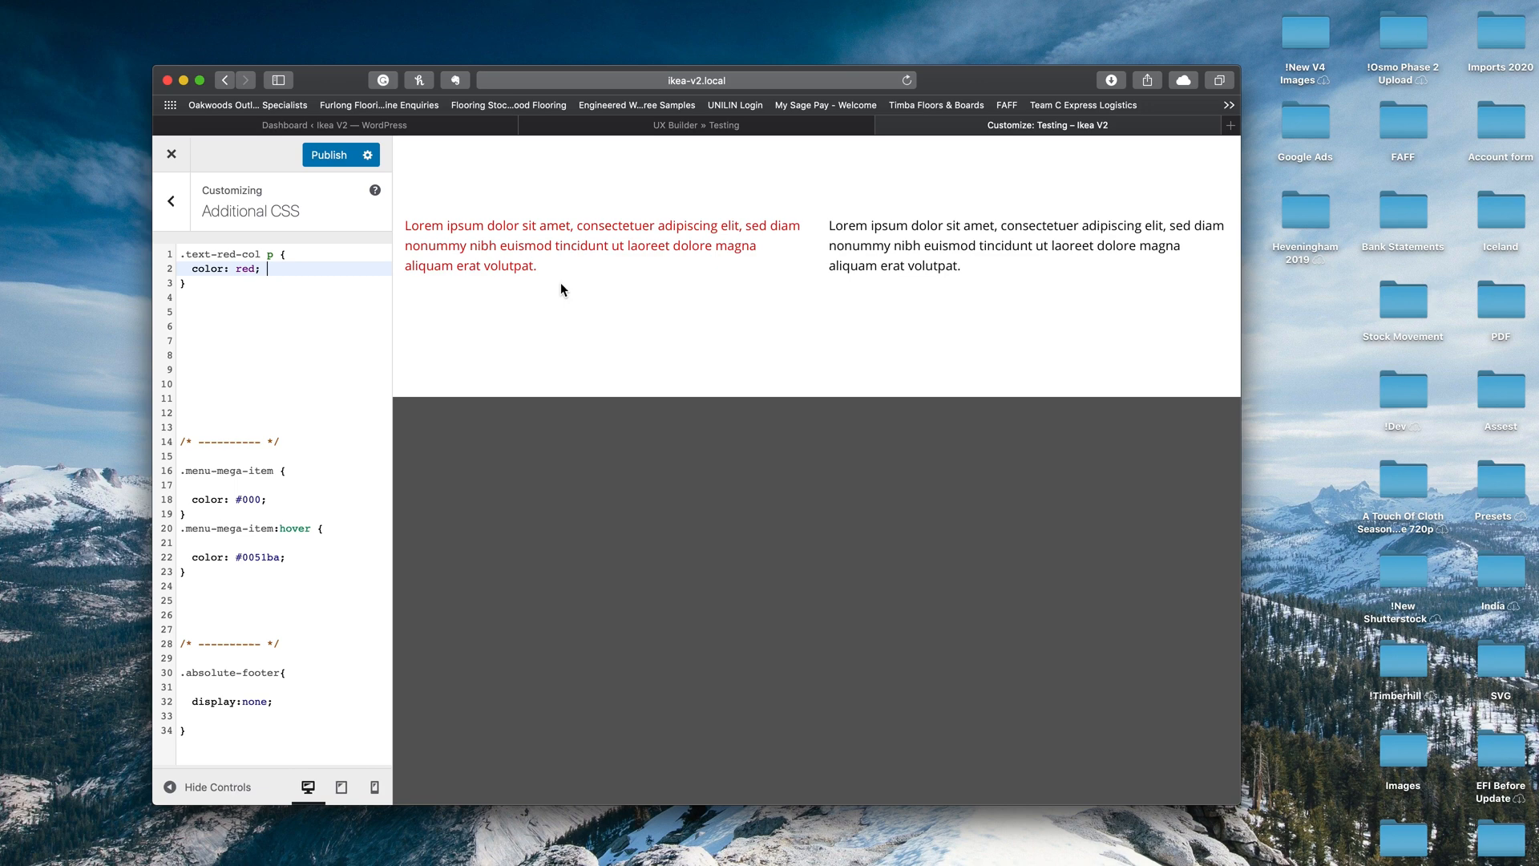
mouse_move(567, 295)
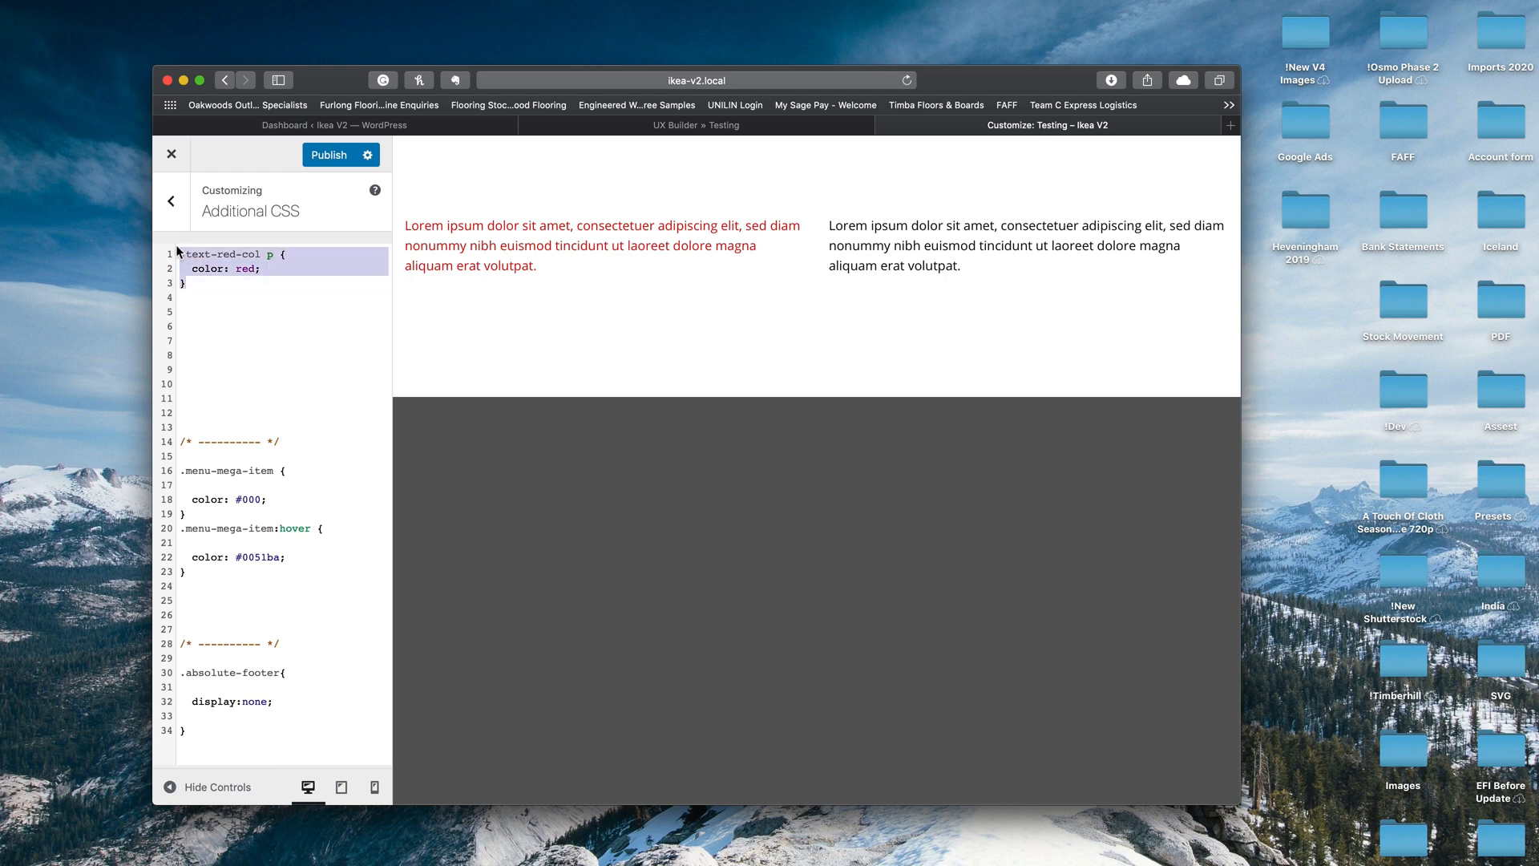
- Re-enter .text-red-col before the p selector to scope the red rule to that column
click(277, 261)
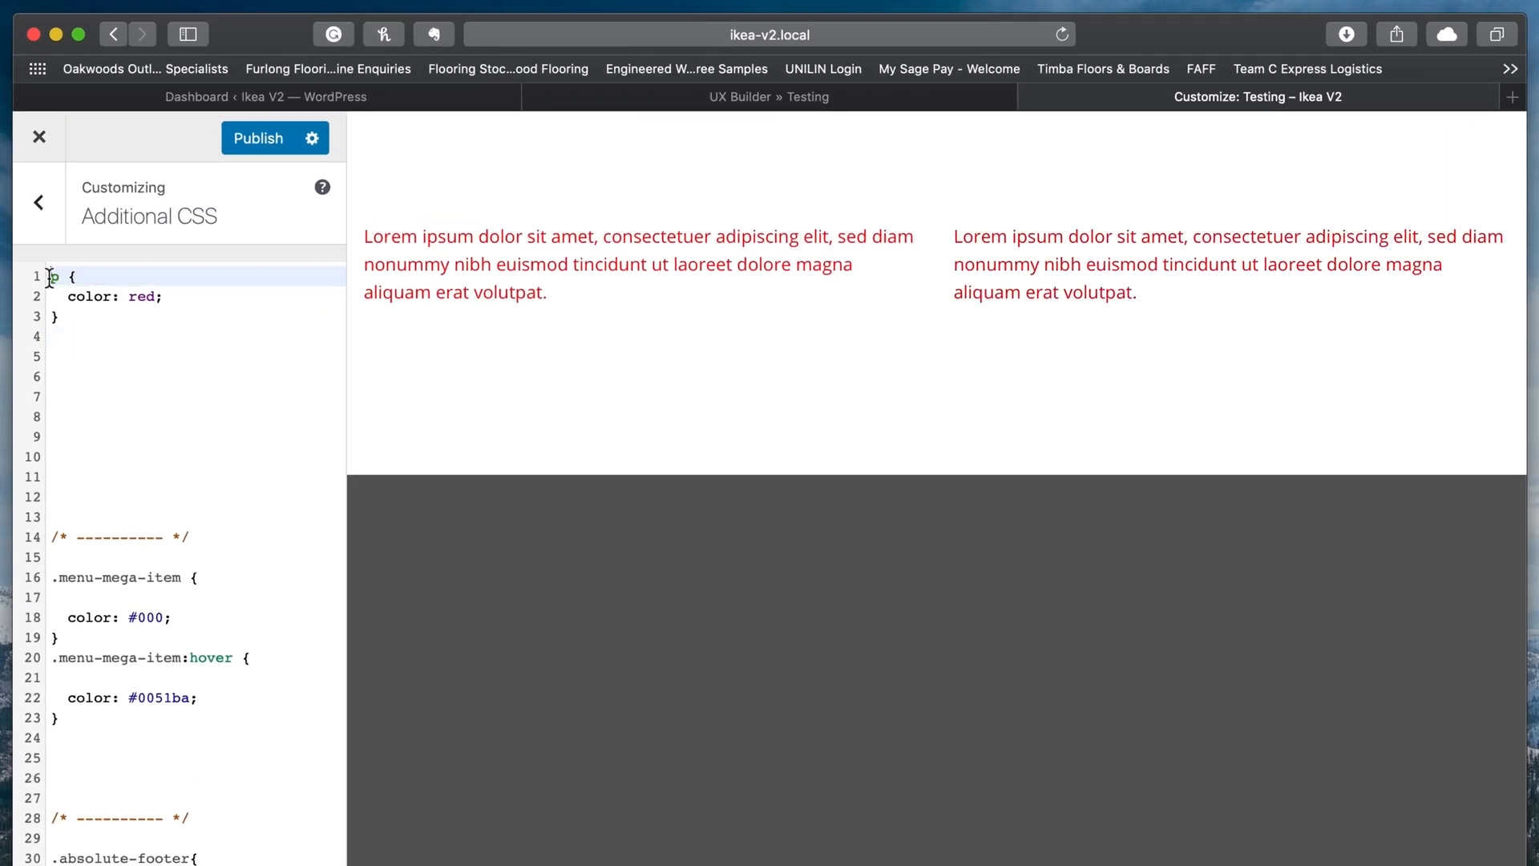
text(.)
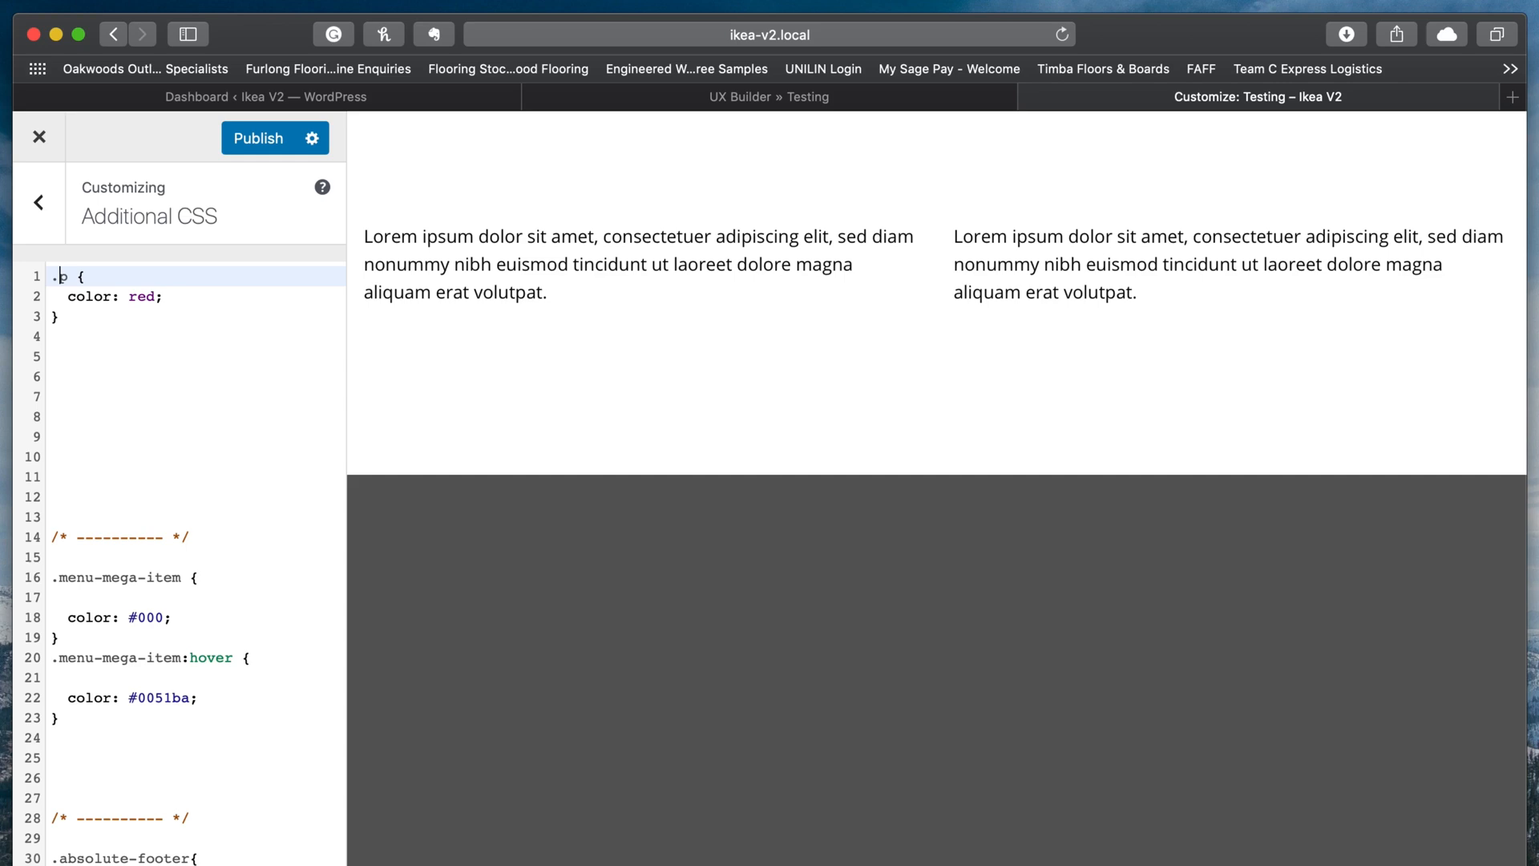
text(.text-red-col)
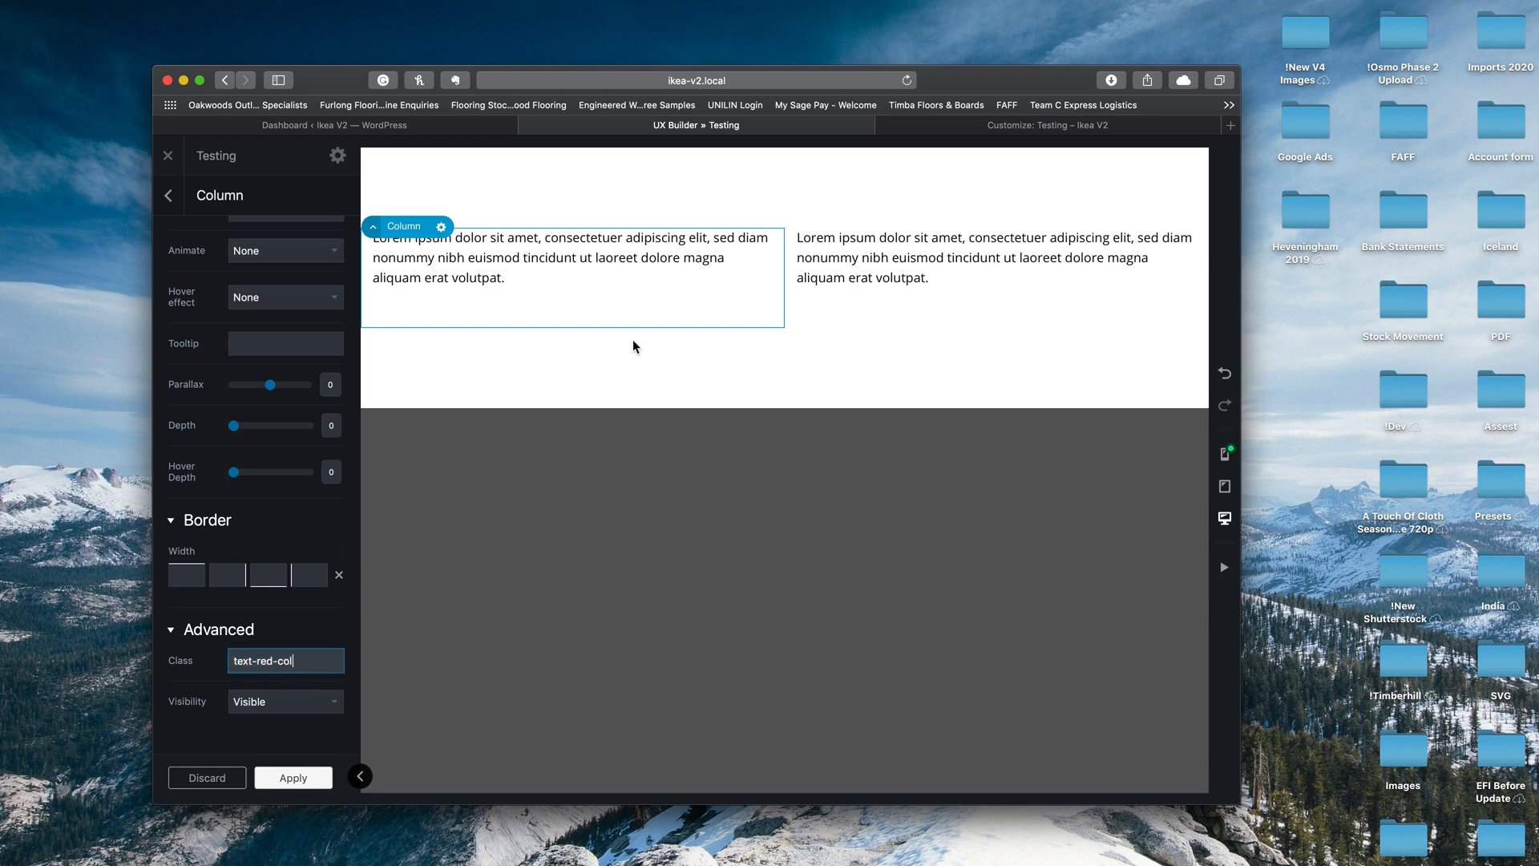
click(1047, 125)
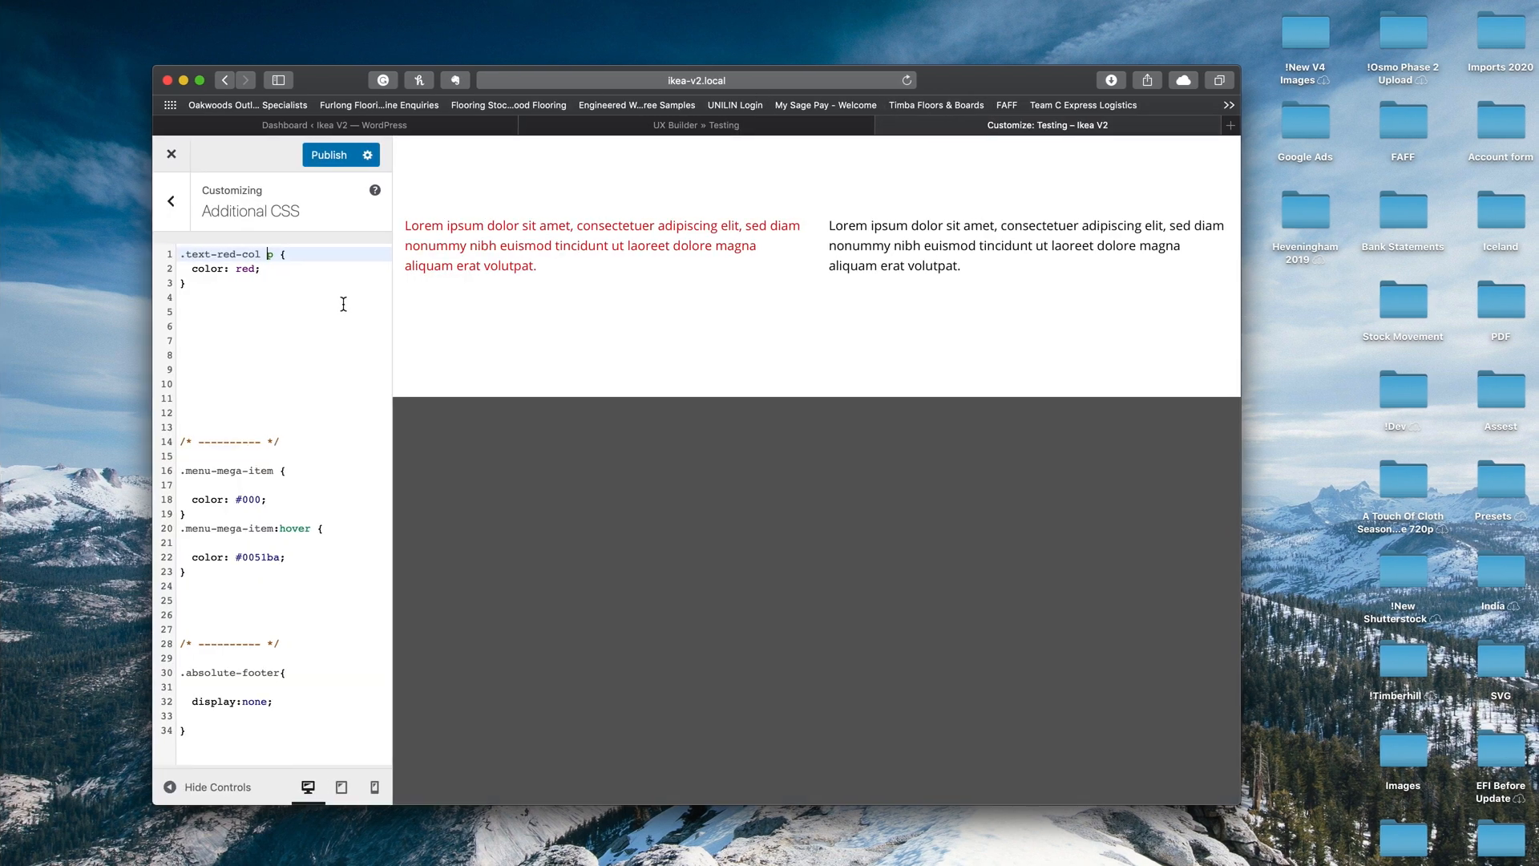
click(695, 125)
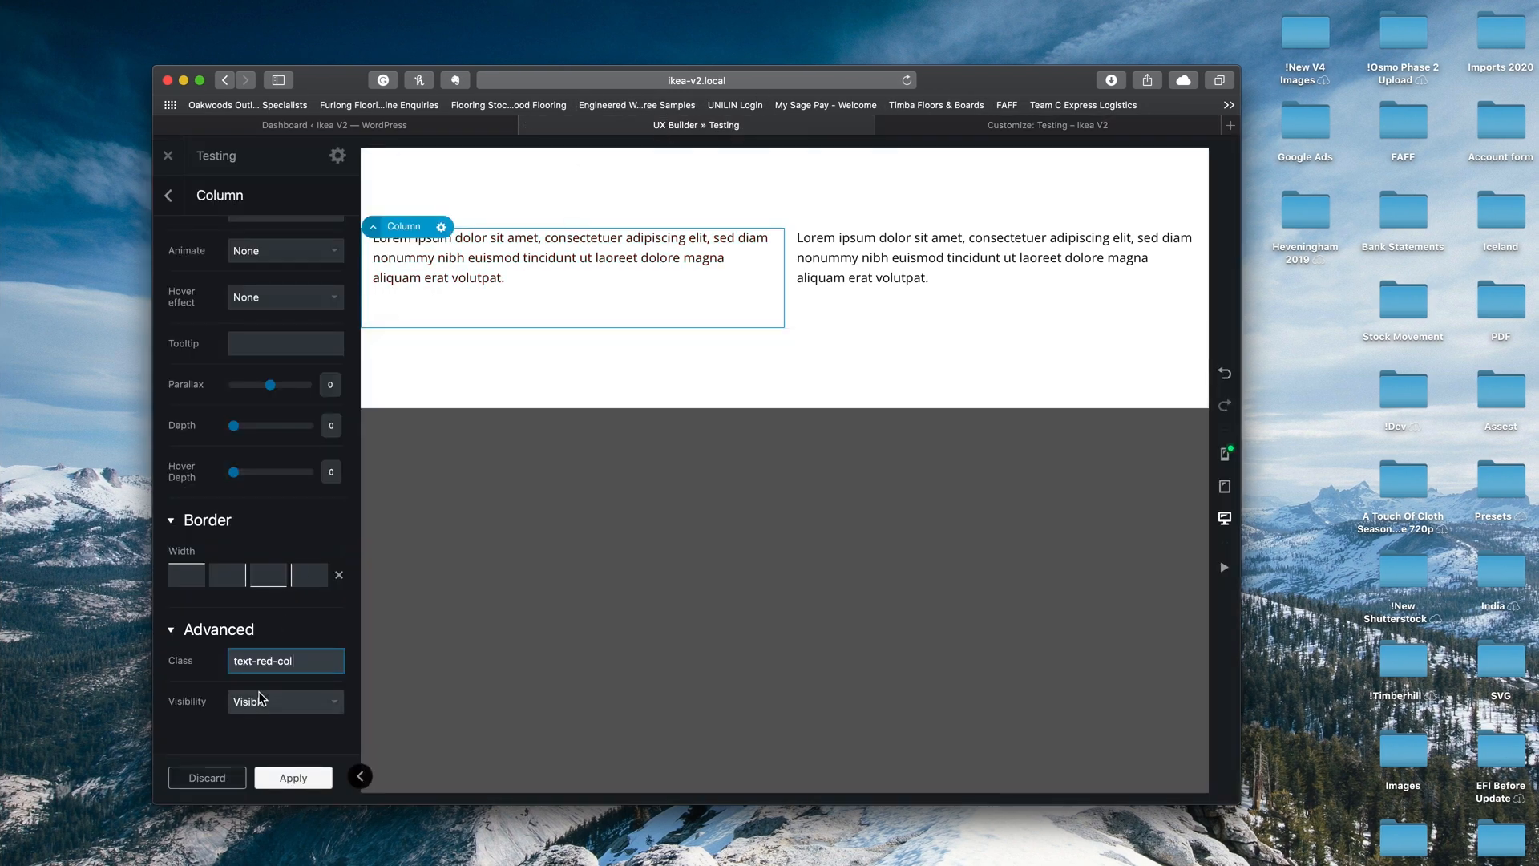